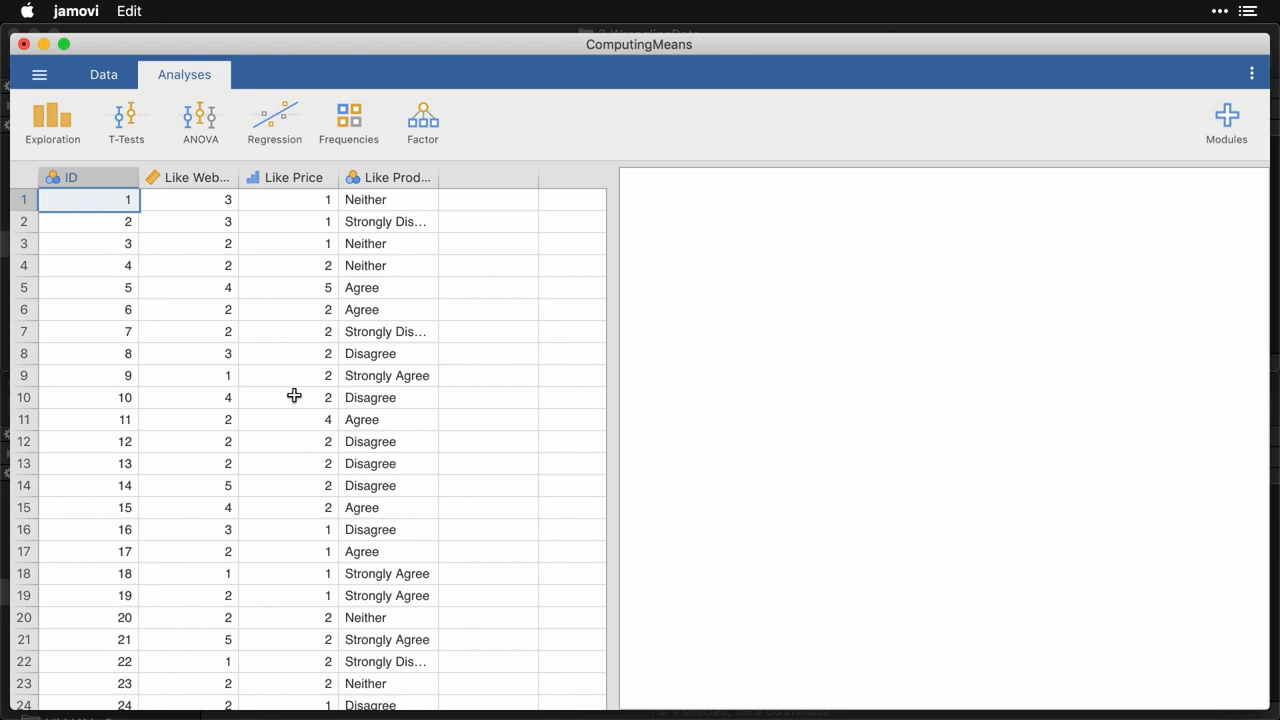
mouse_move(228, 238)
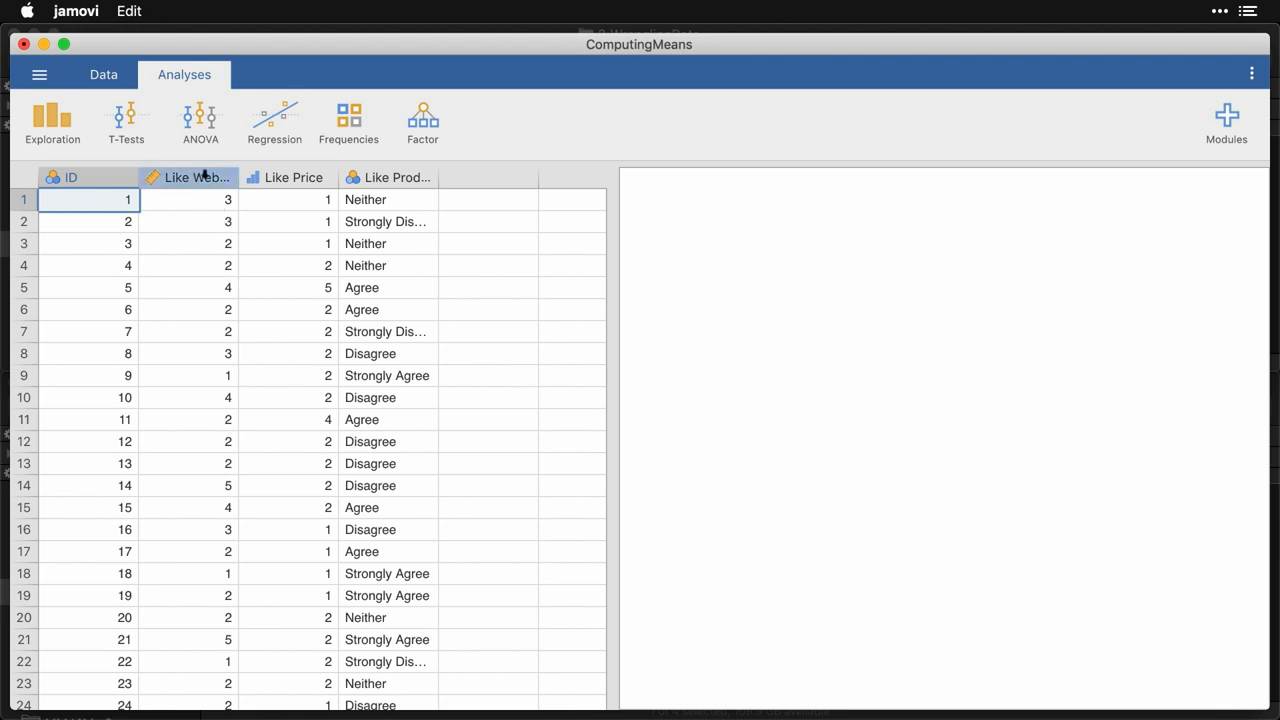
- Inspect the setups of Like Website, Like Price and Like Product, leaving data types unchanged
double_click(198, 177)
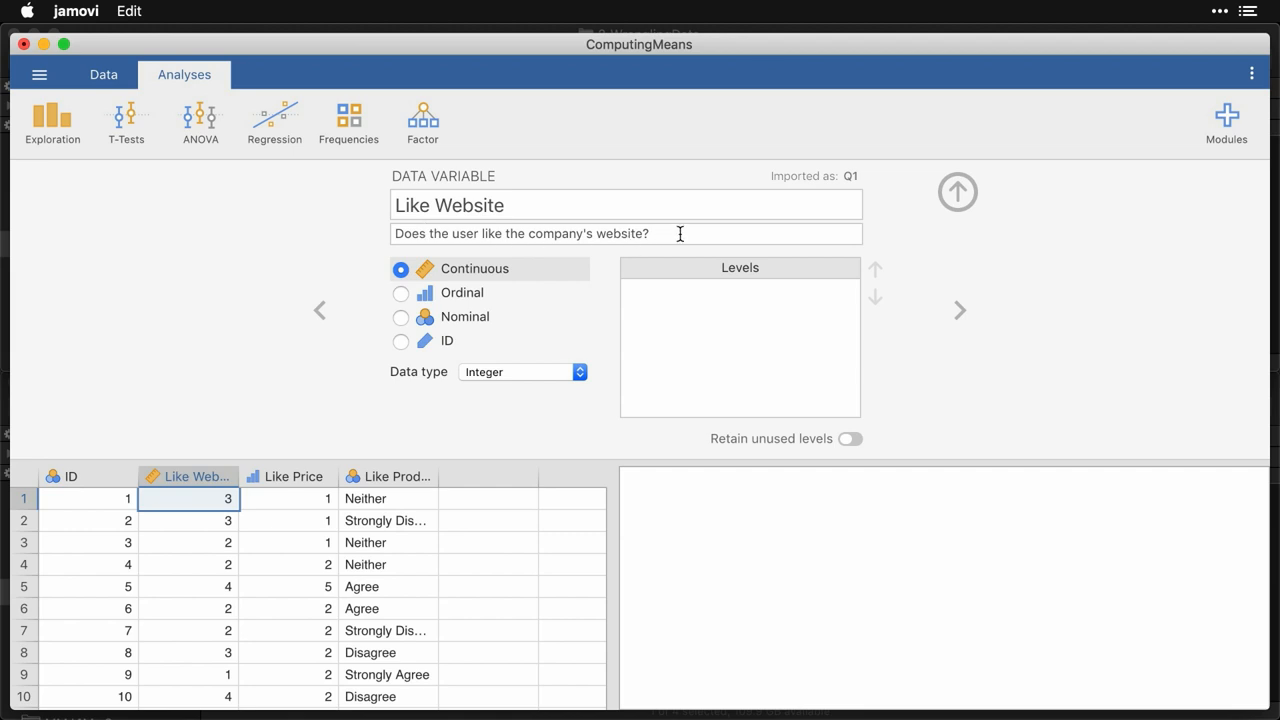
mouse_move(551, 275)
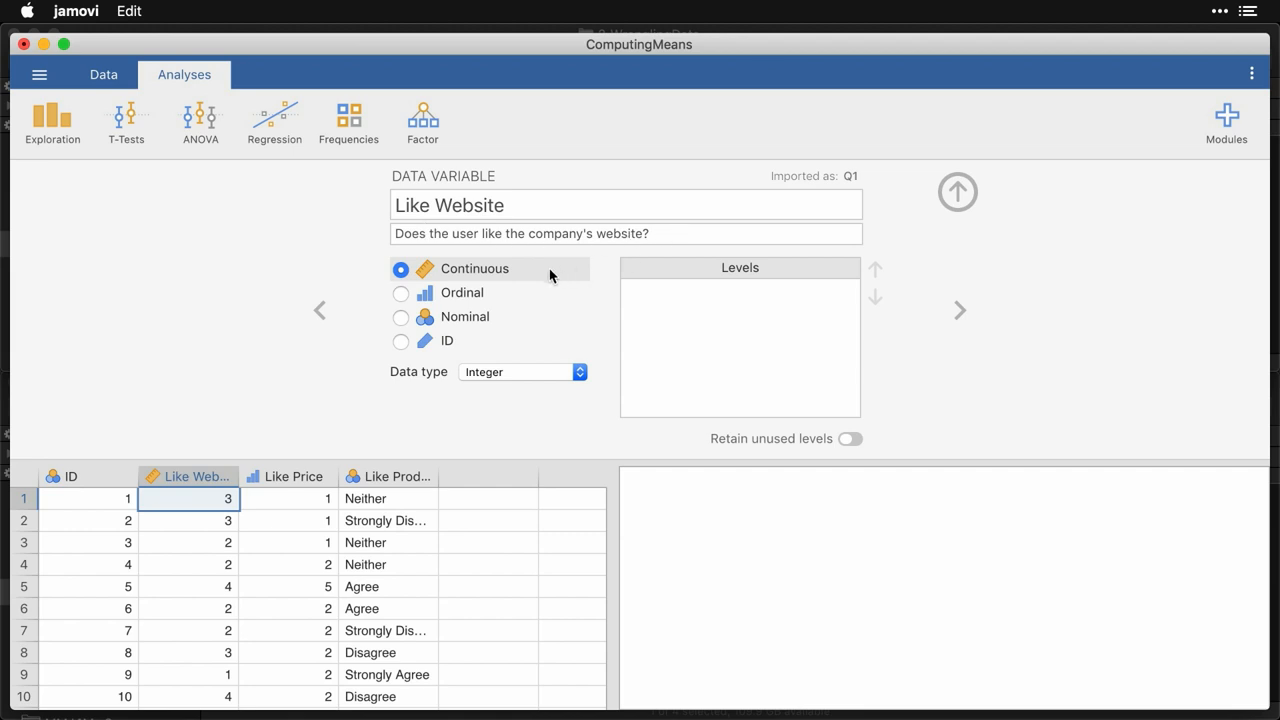
mouse_move(529, 303)
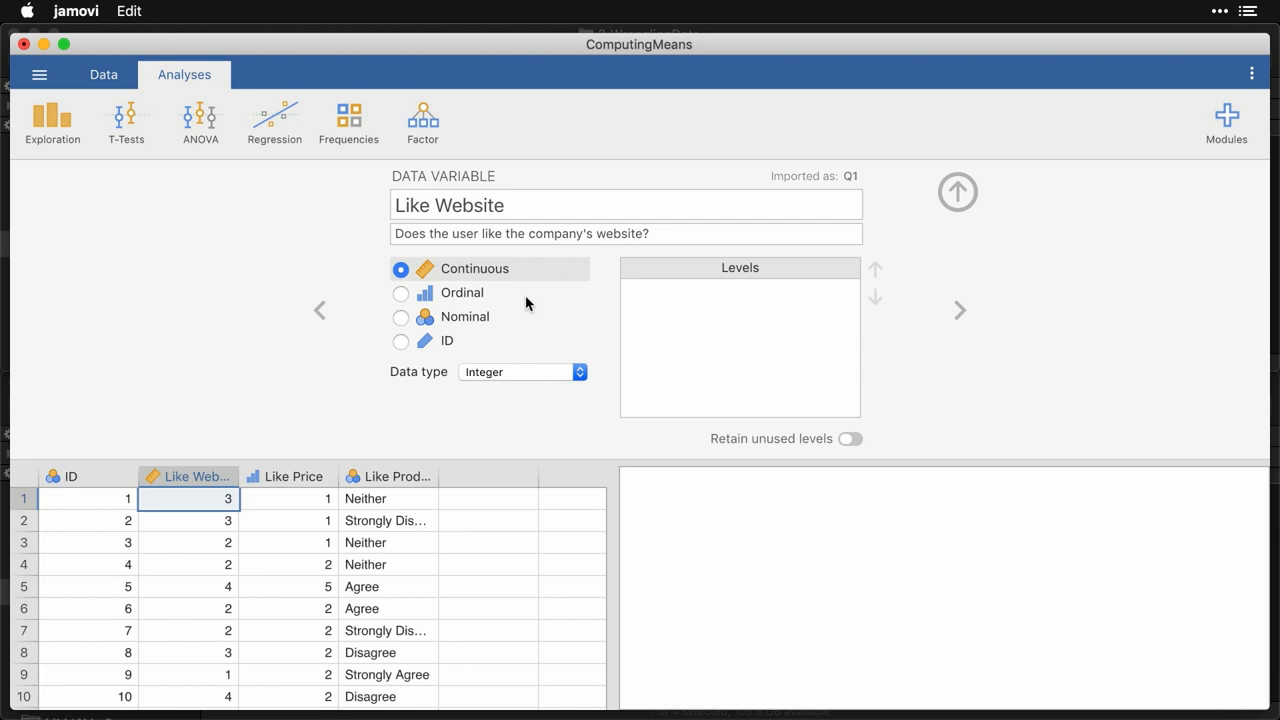
left_click(288, 477)
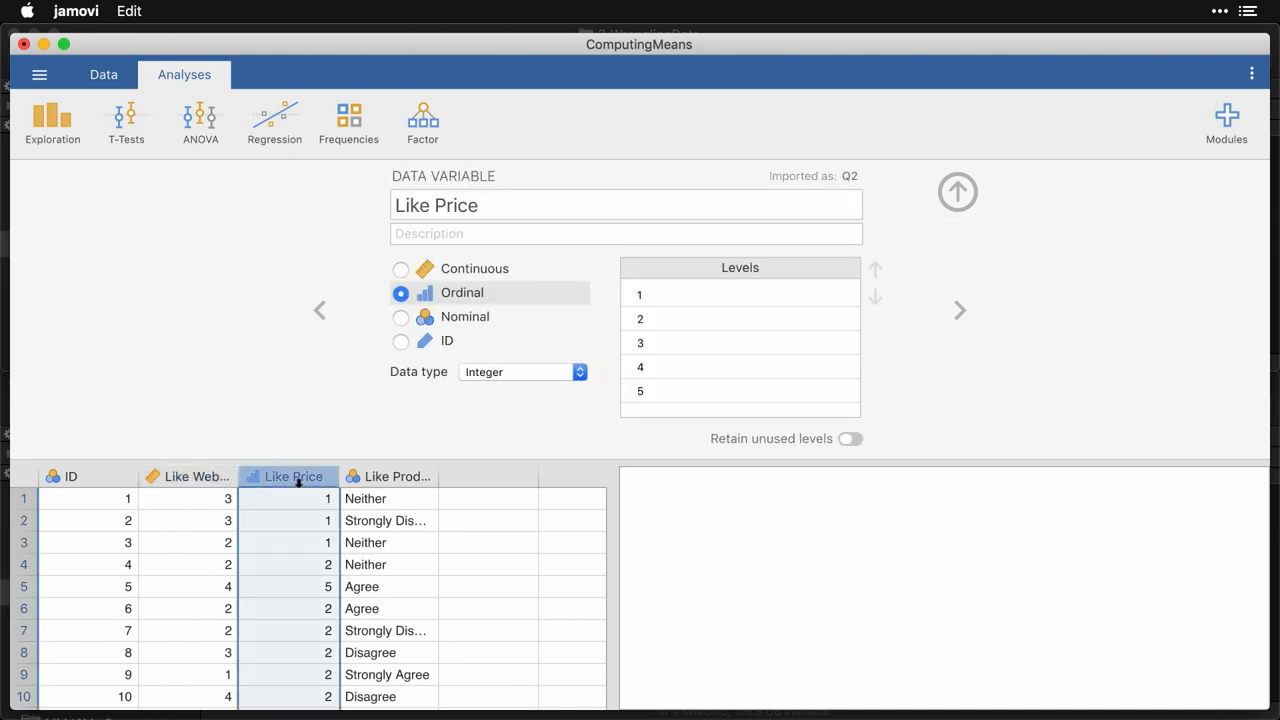
mouse_move(468, 297)
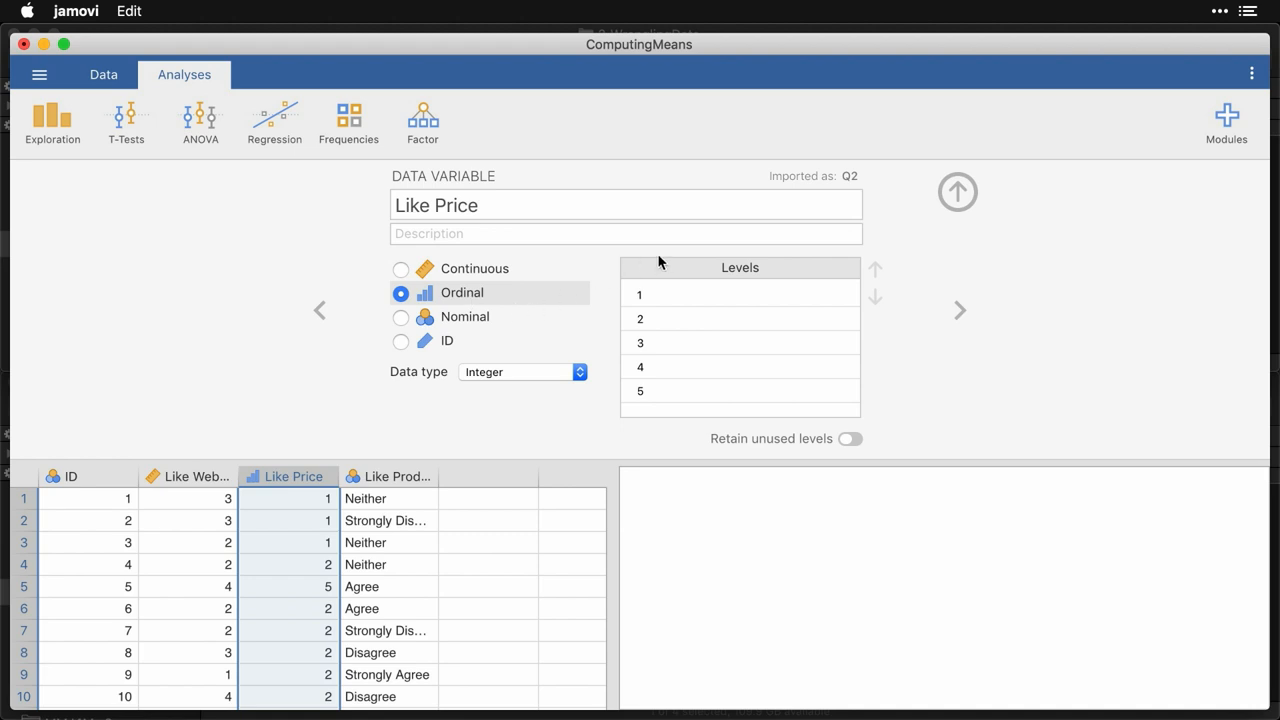
mouse_move(683, 383)
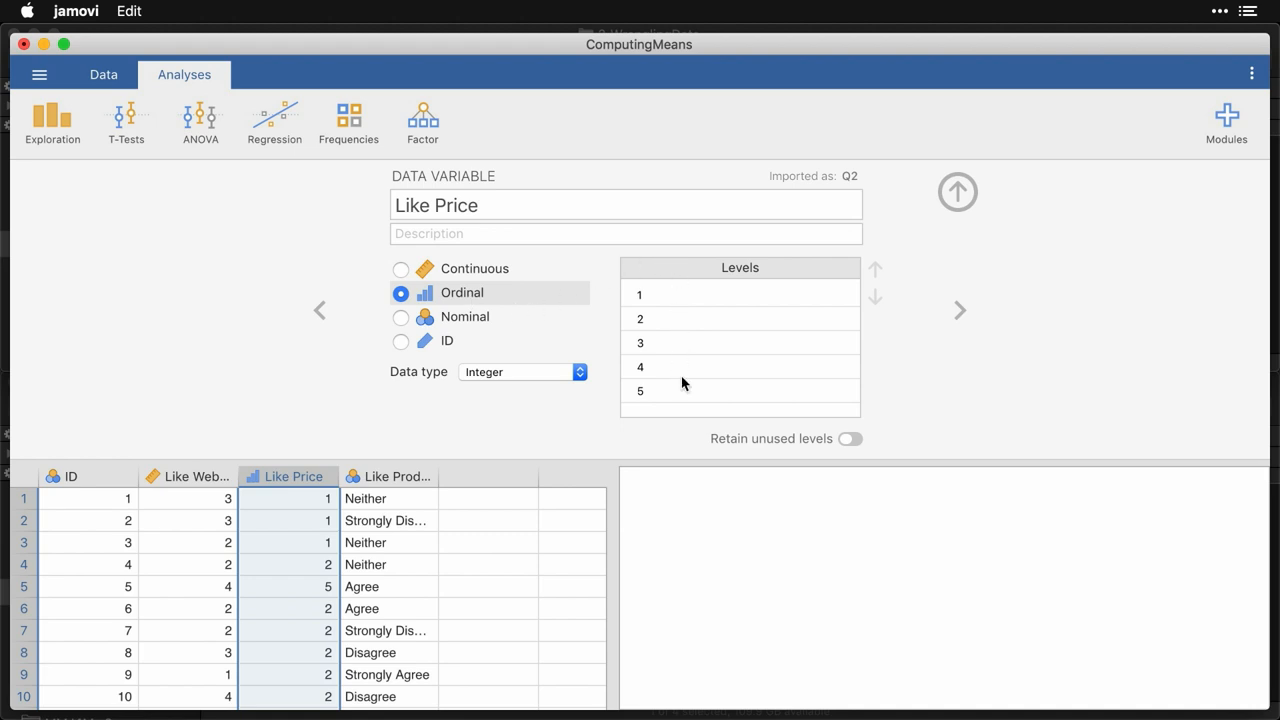
mouse_move(570, 437)
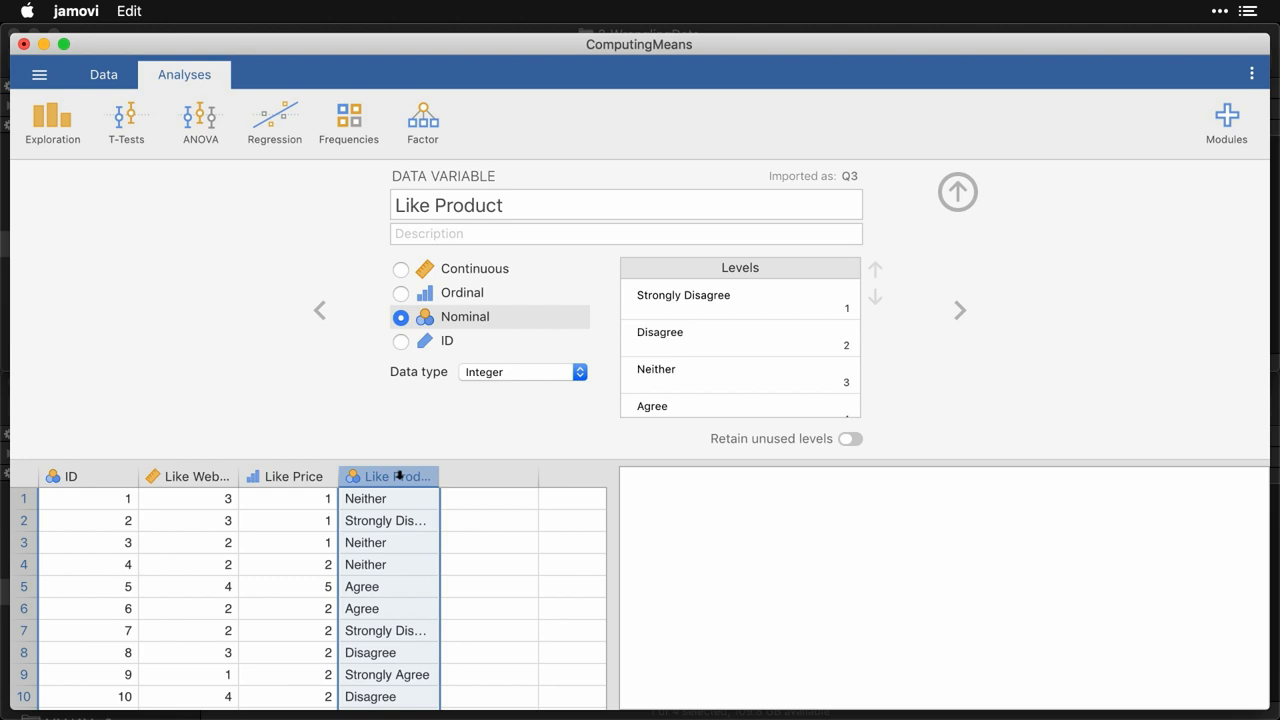
mouse_move(519, 330)
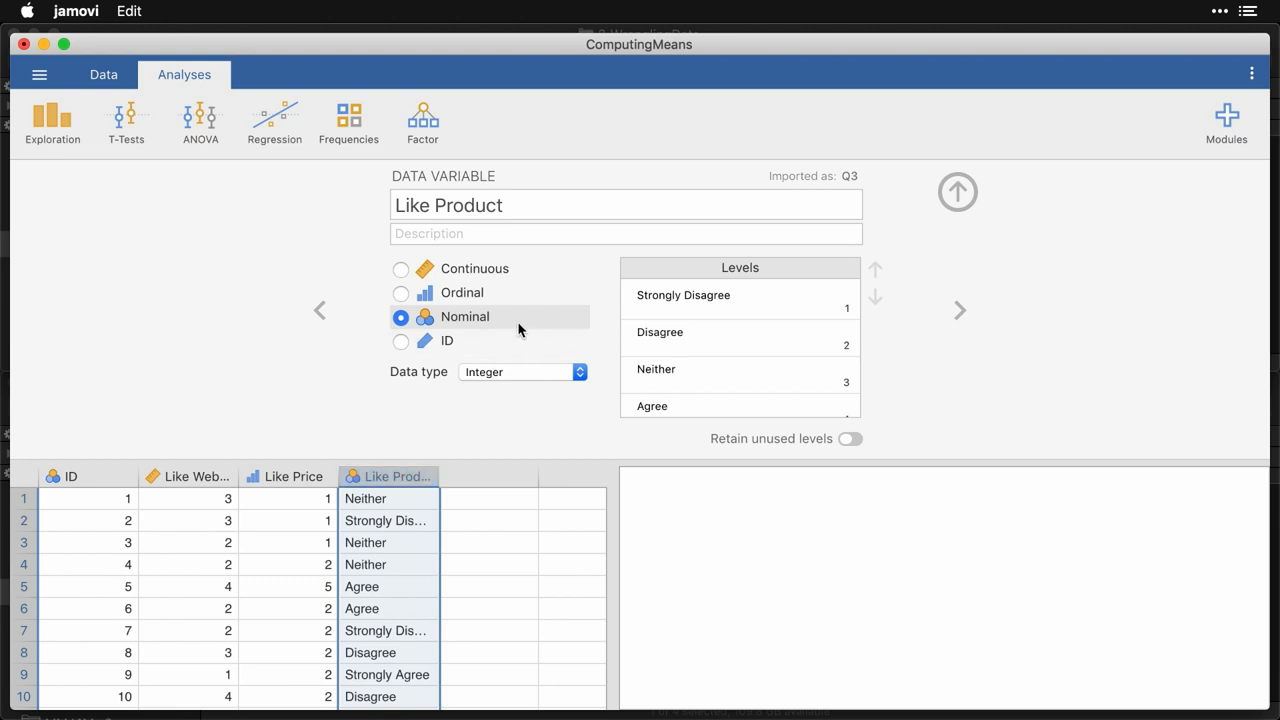
mouse_move(533, 323)
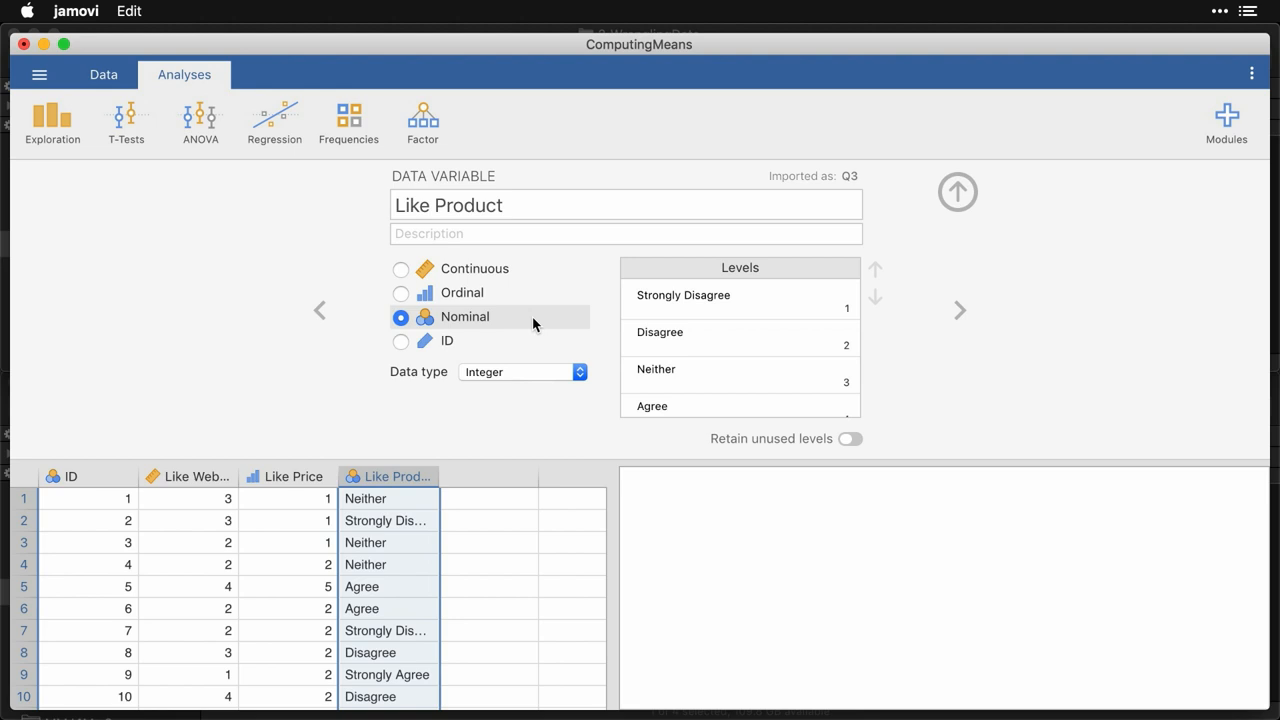
left_click(521, 372)
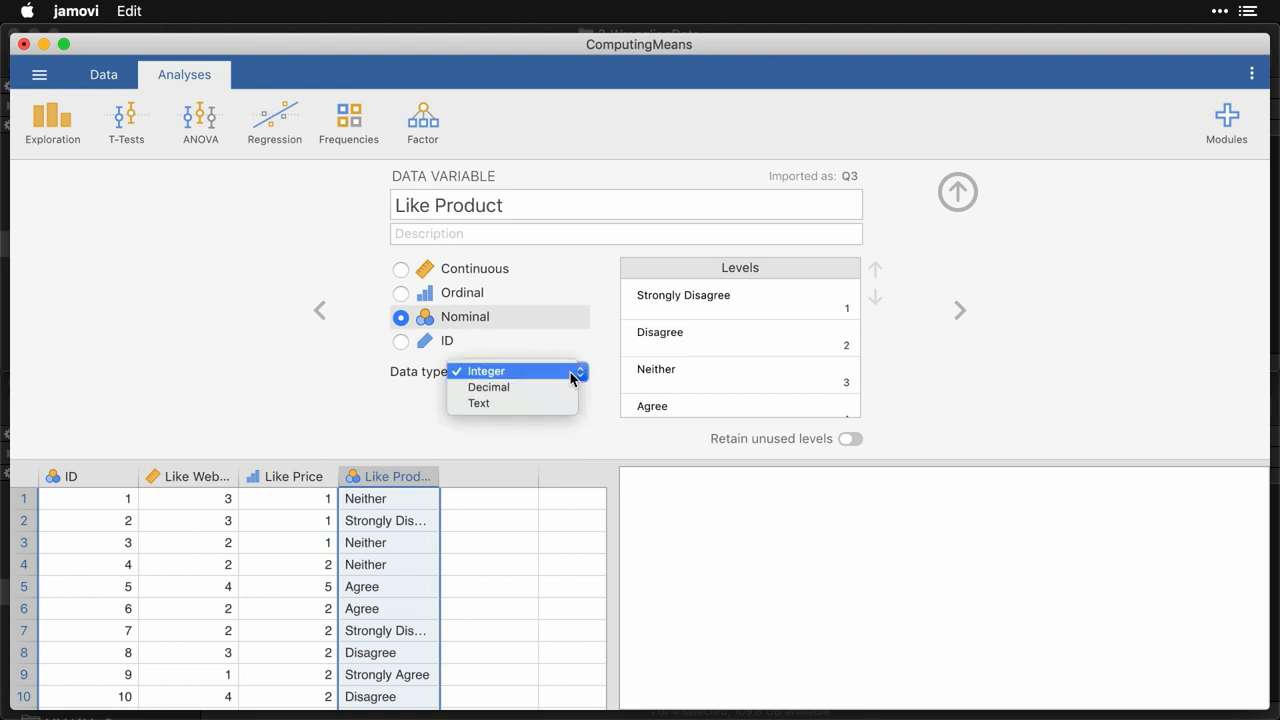
left_click(484, 370)
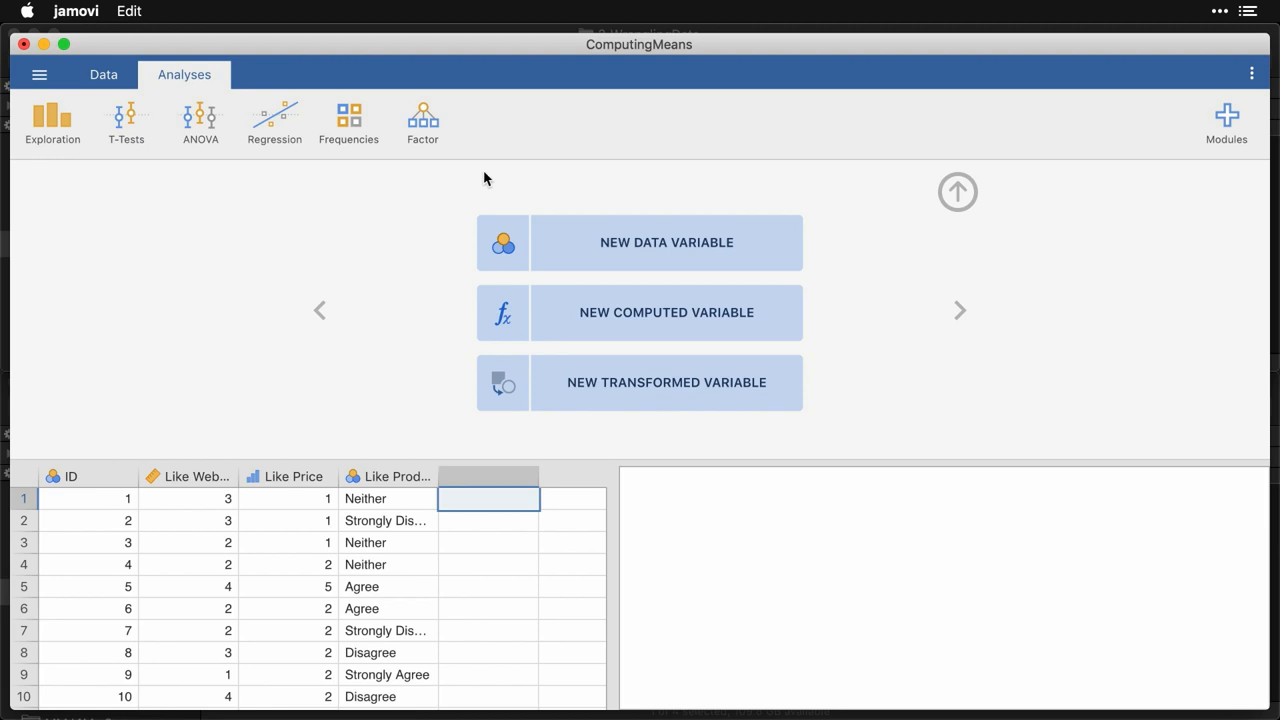
mouse_move(606, 323)
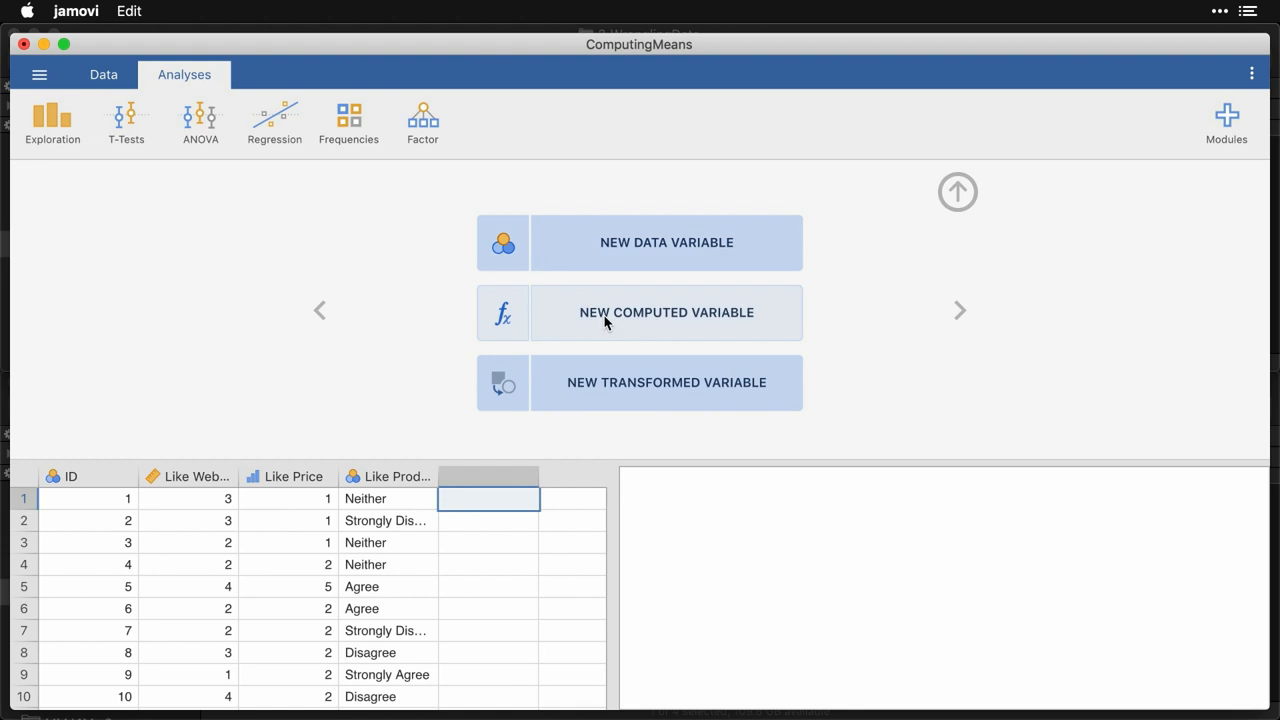
- Create a computed variable named Mean, described as 'Average of three rating scale variables'
left_click(666, 312)
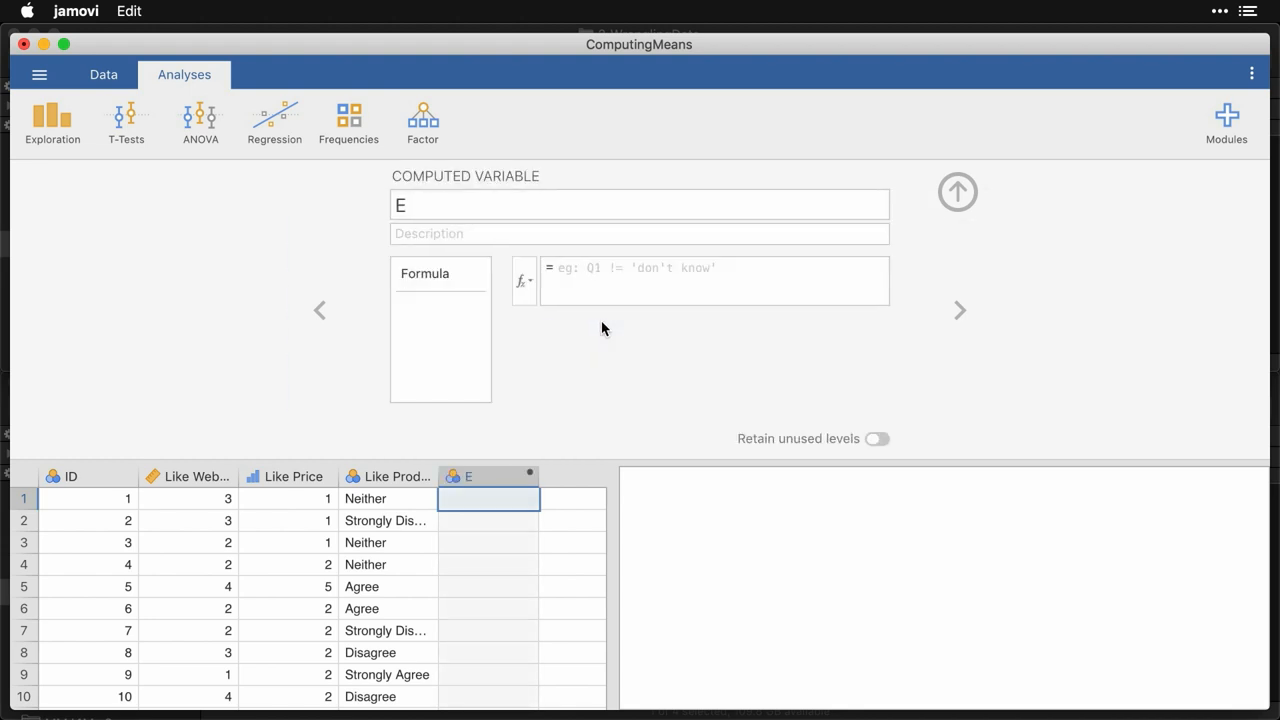
left_click(543, 204)
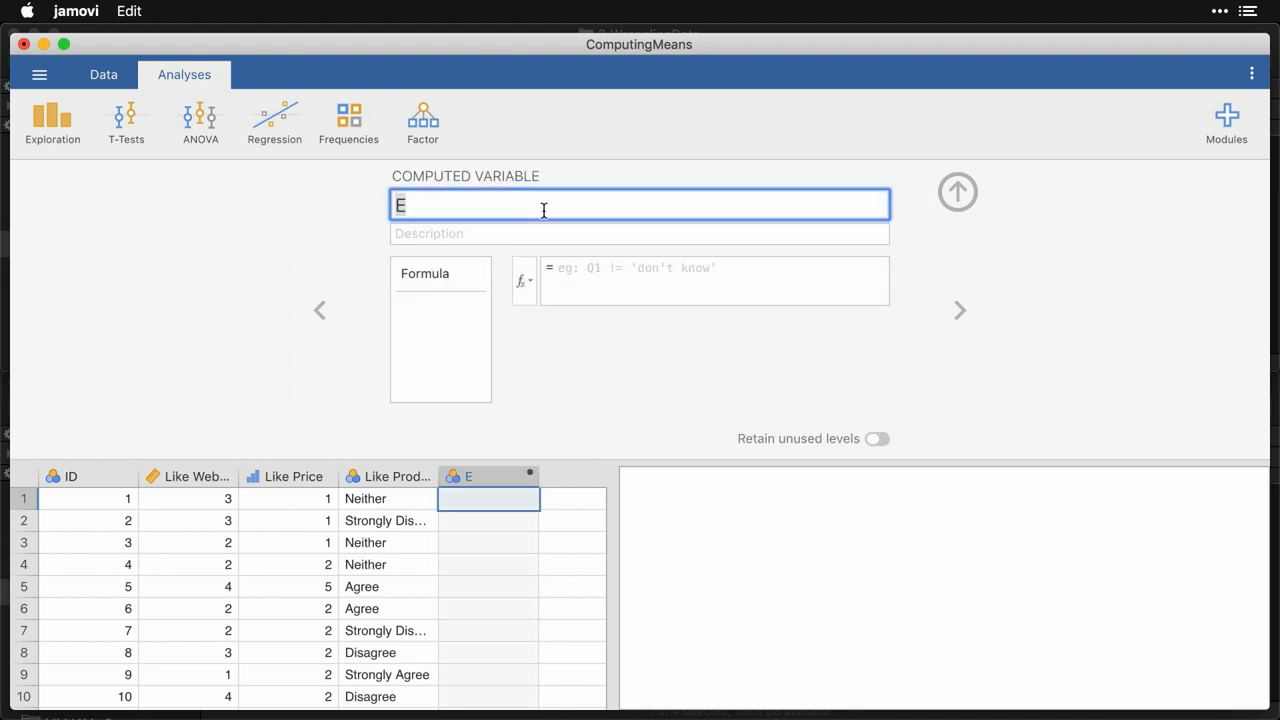
type("M")
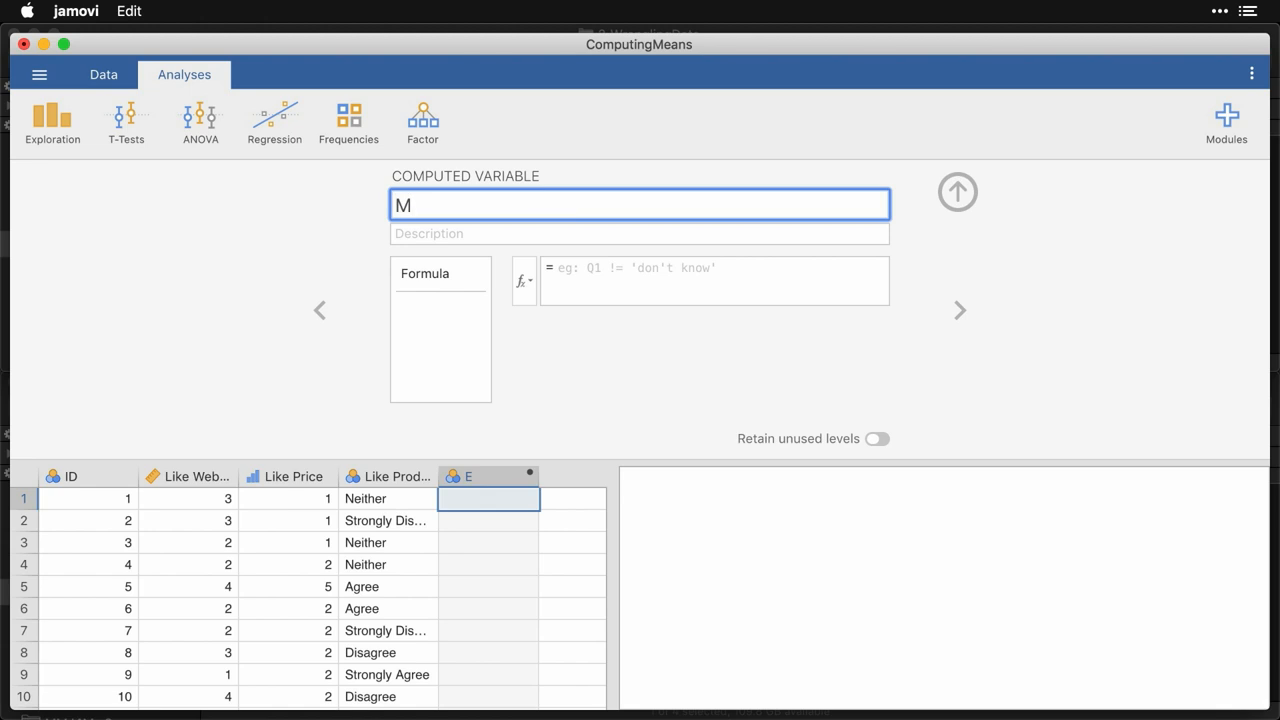
type("ean")
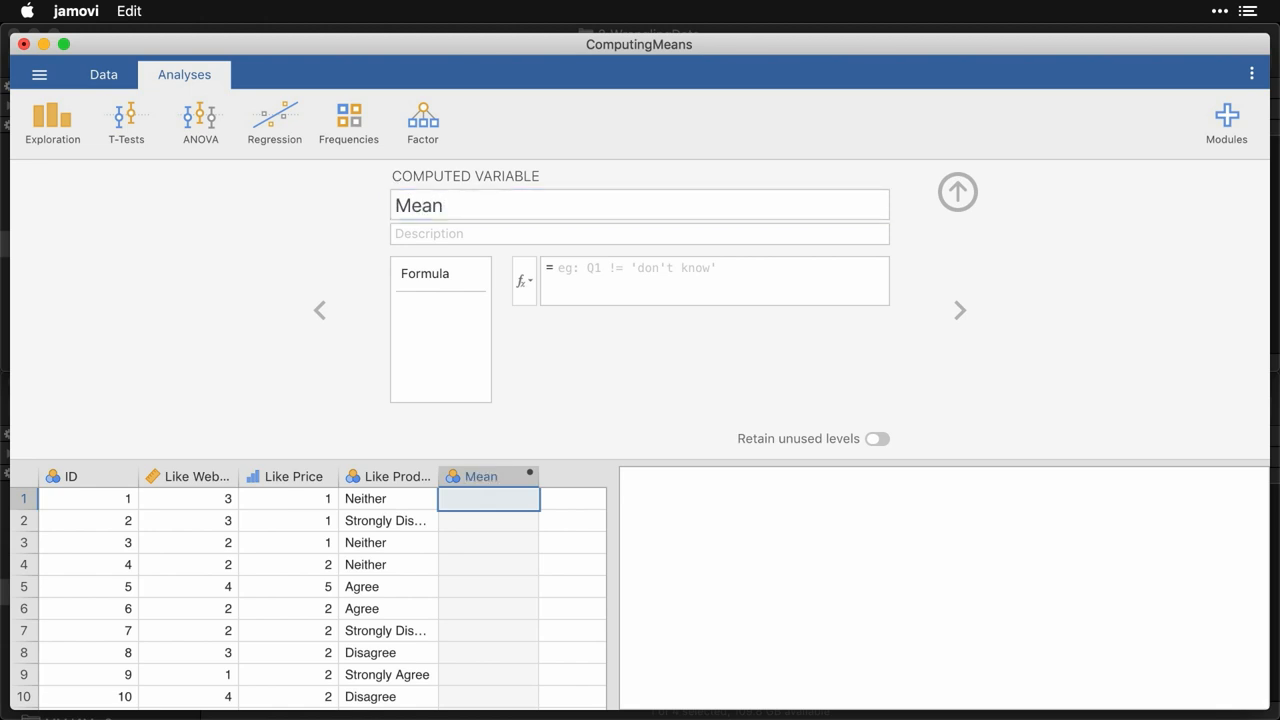
type("Average of three rating scale variables")
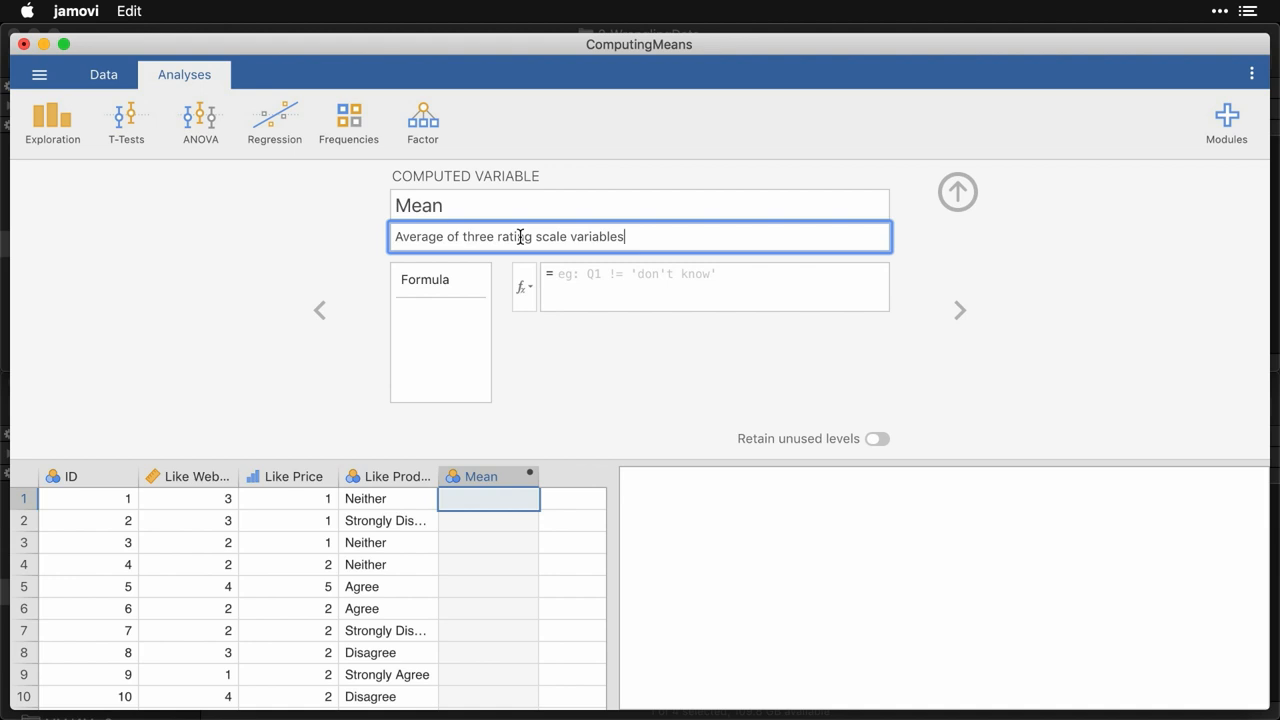
mouse_move(796, 247)
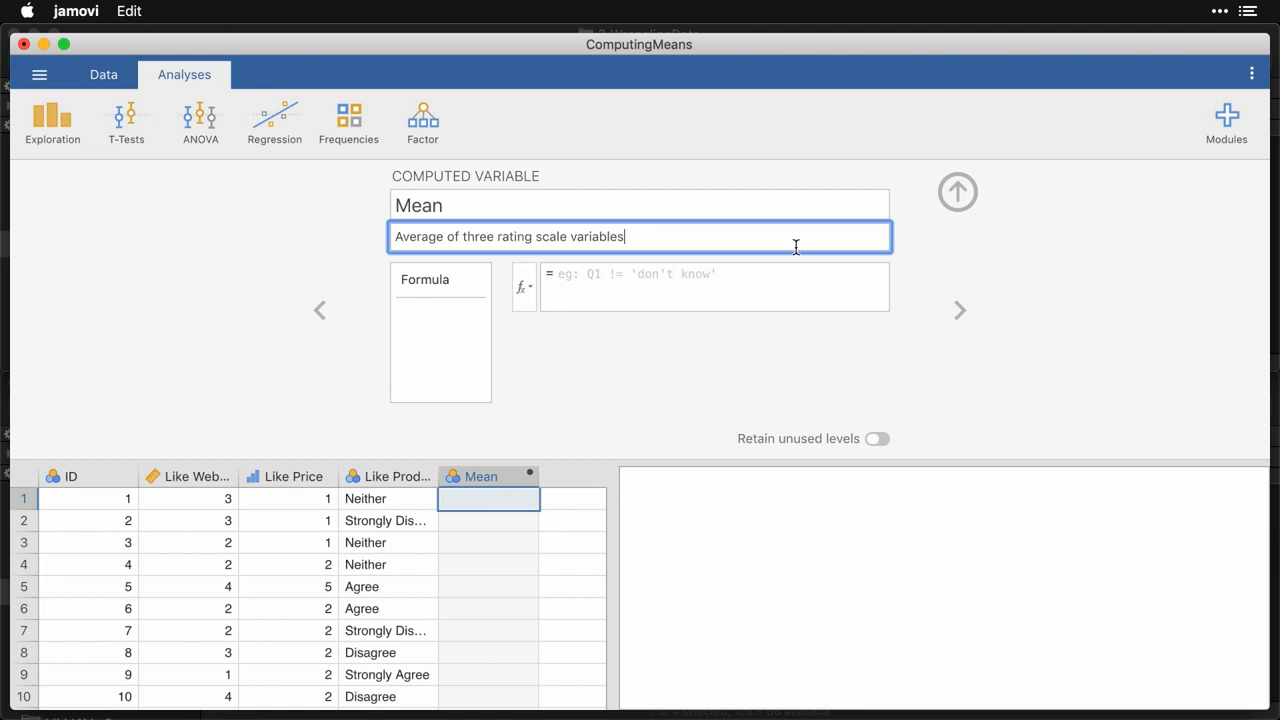
mouse_move(530, 302)
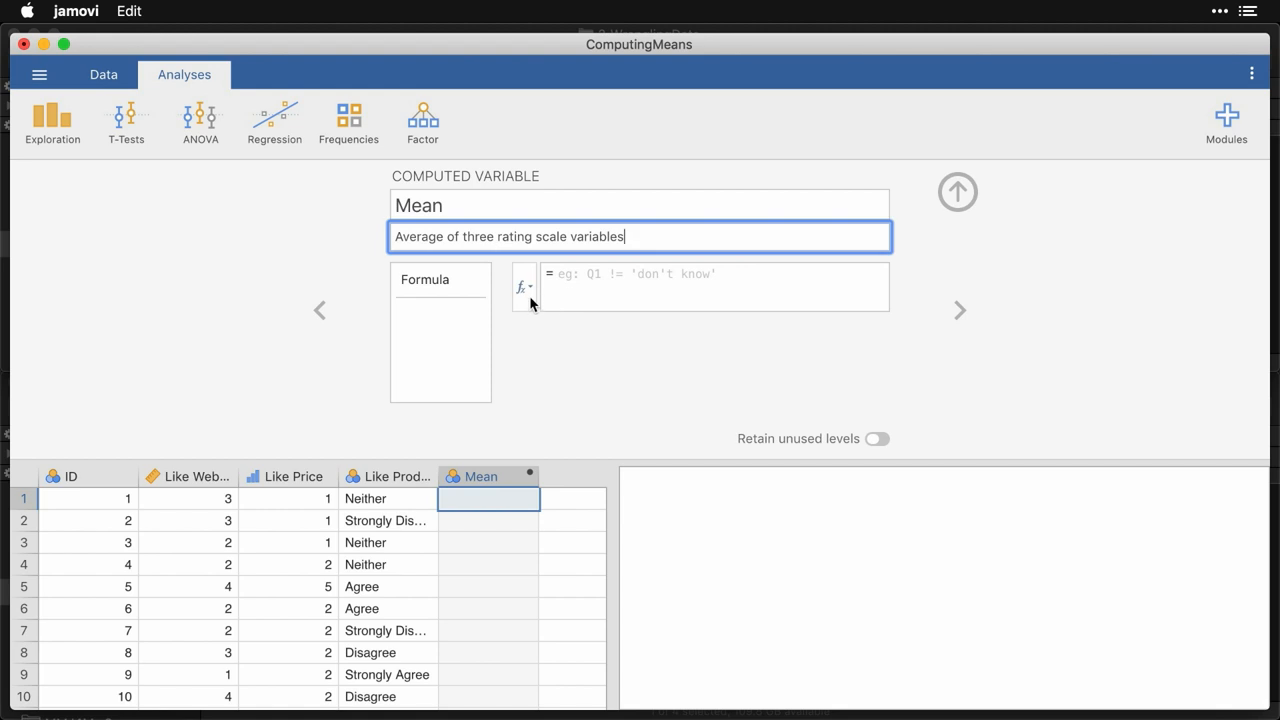
- Start the Mean formula as MEAN of Like Website followed by a comma
left_click(712, 287)
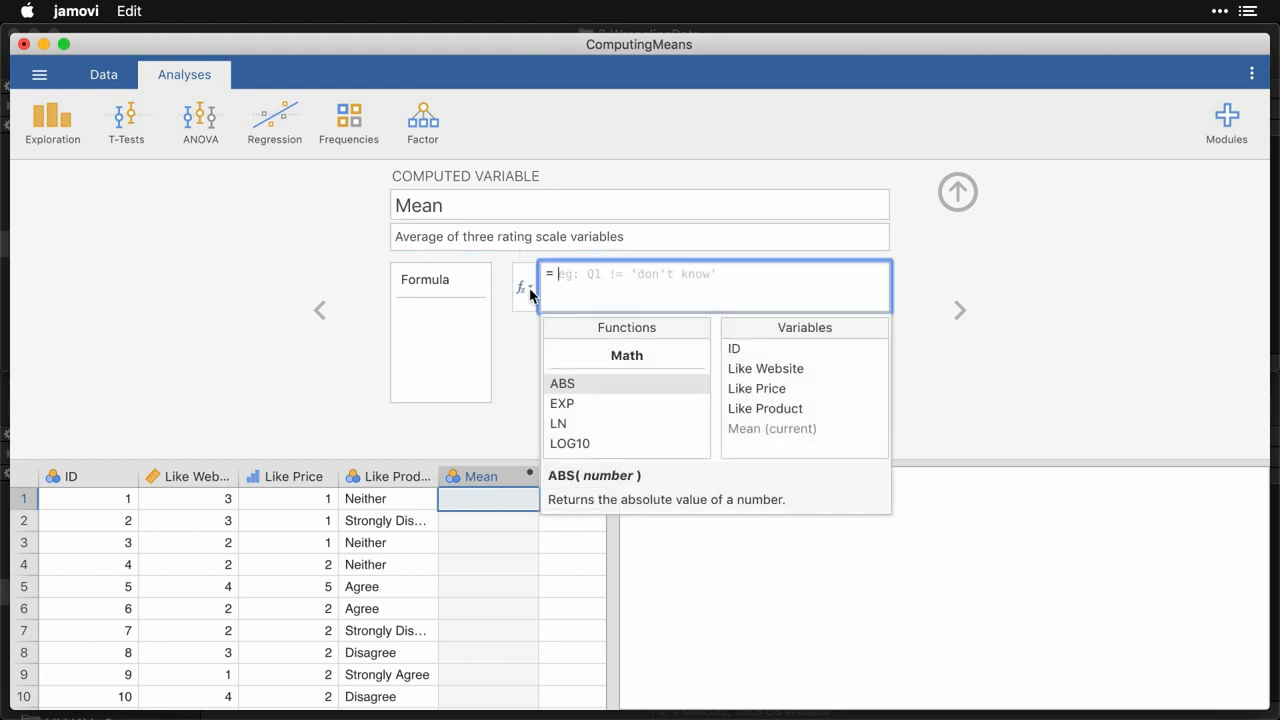
mouse_move(613, 382)
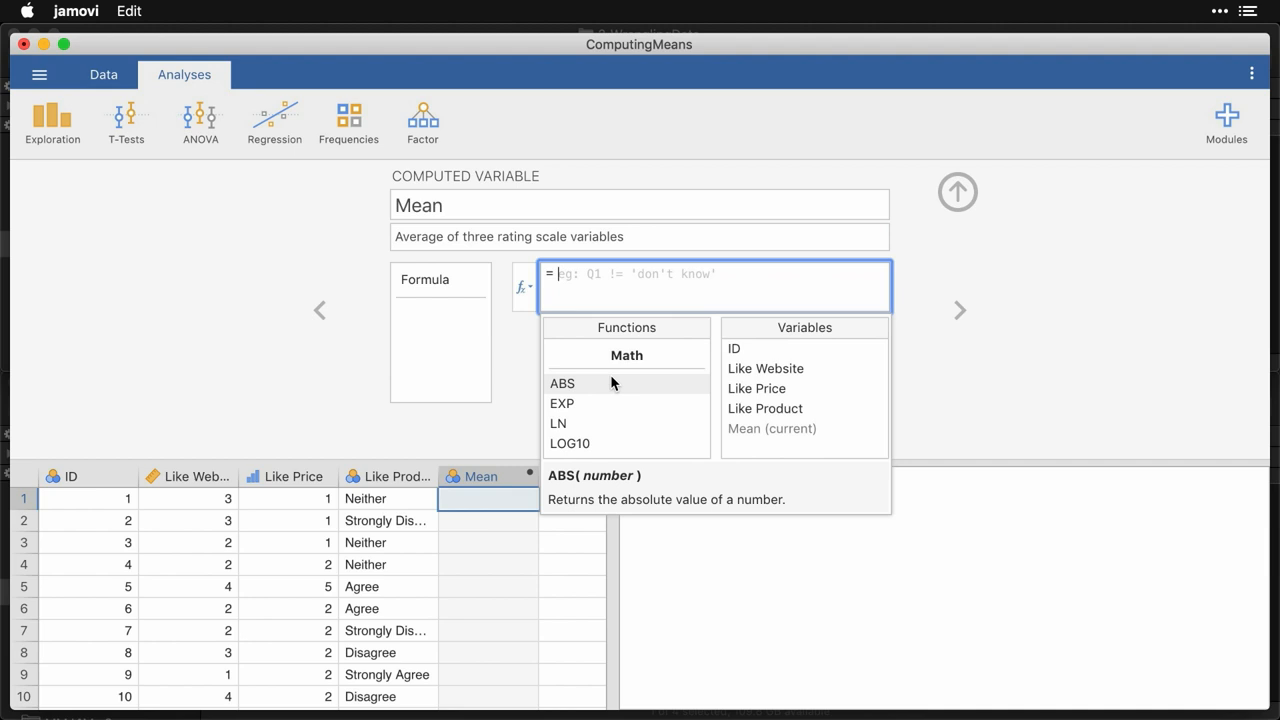
scroll("down", 3)
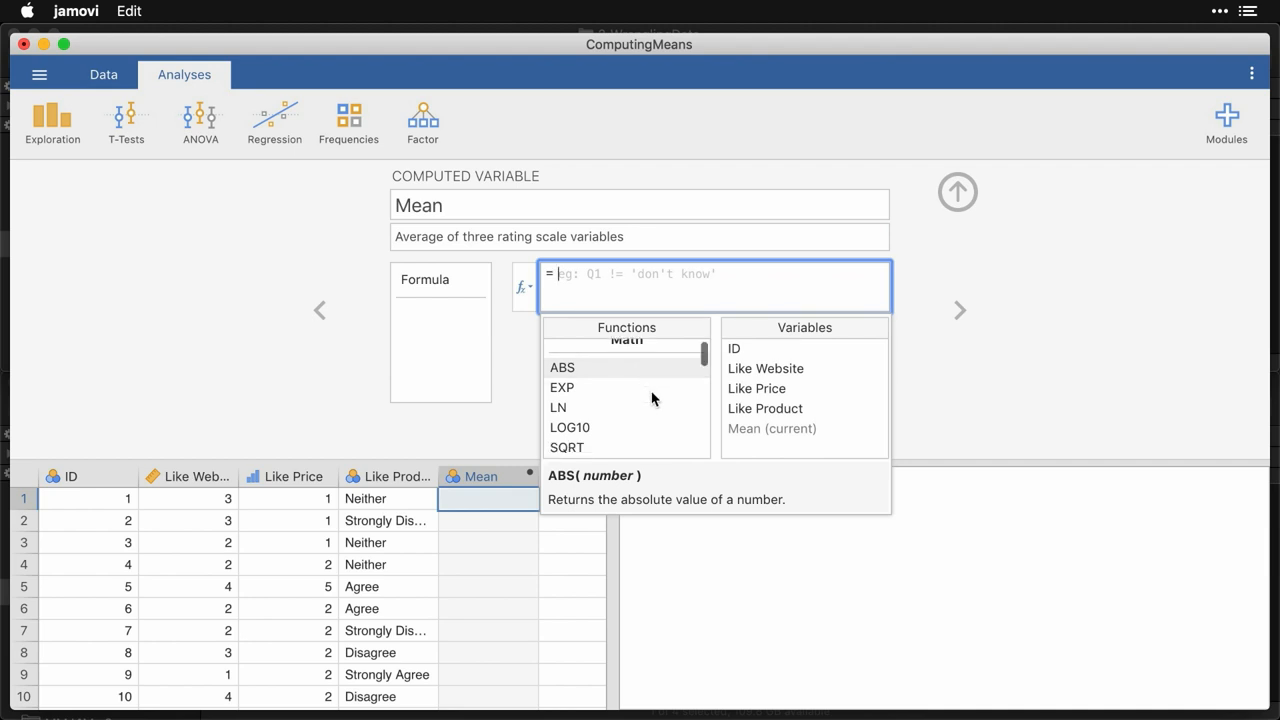
scroll("down", 3)
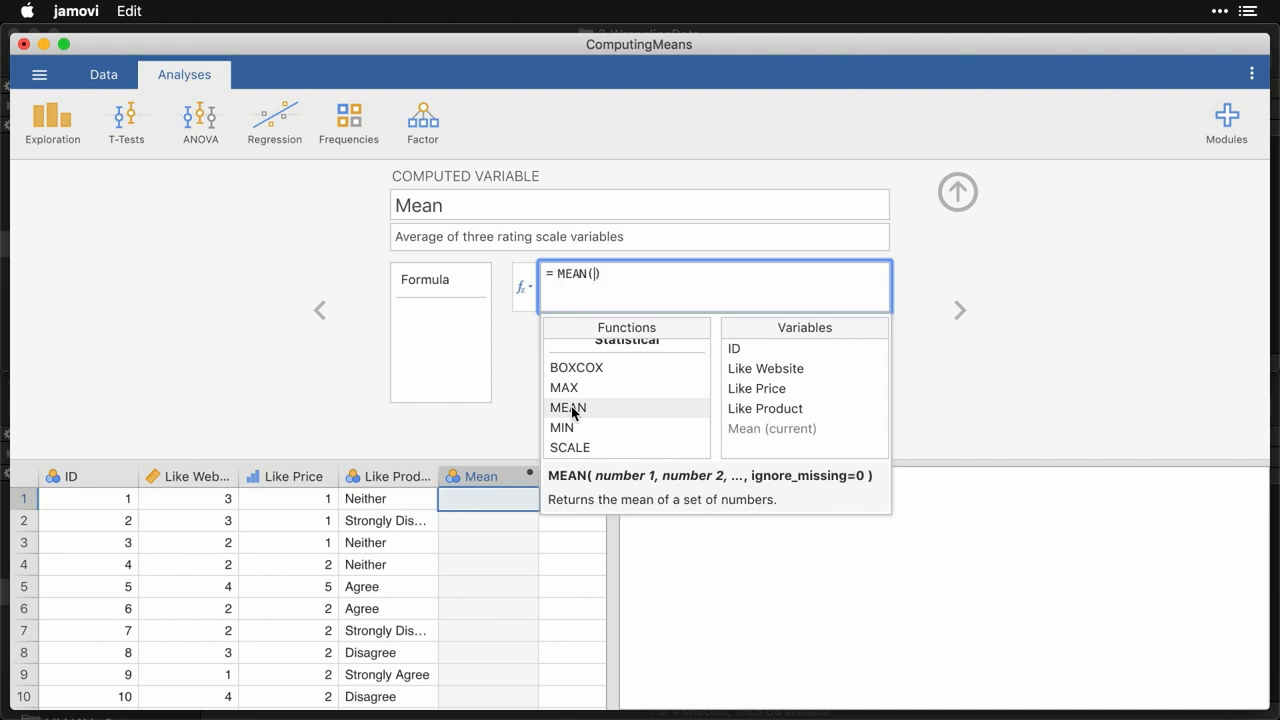
mouse_move(767, 372)
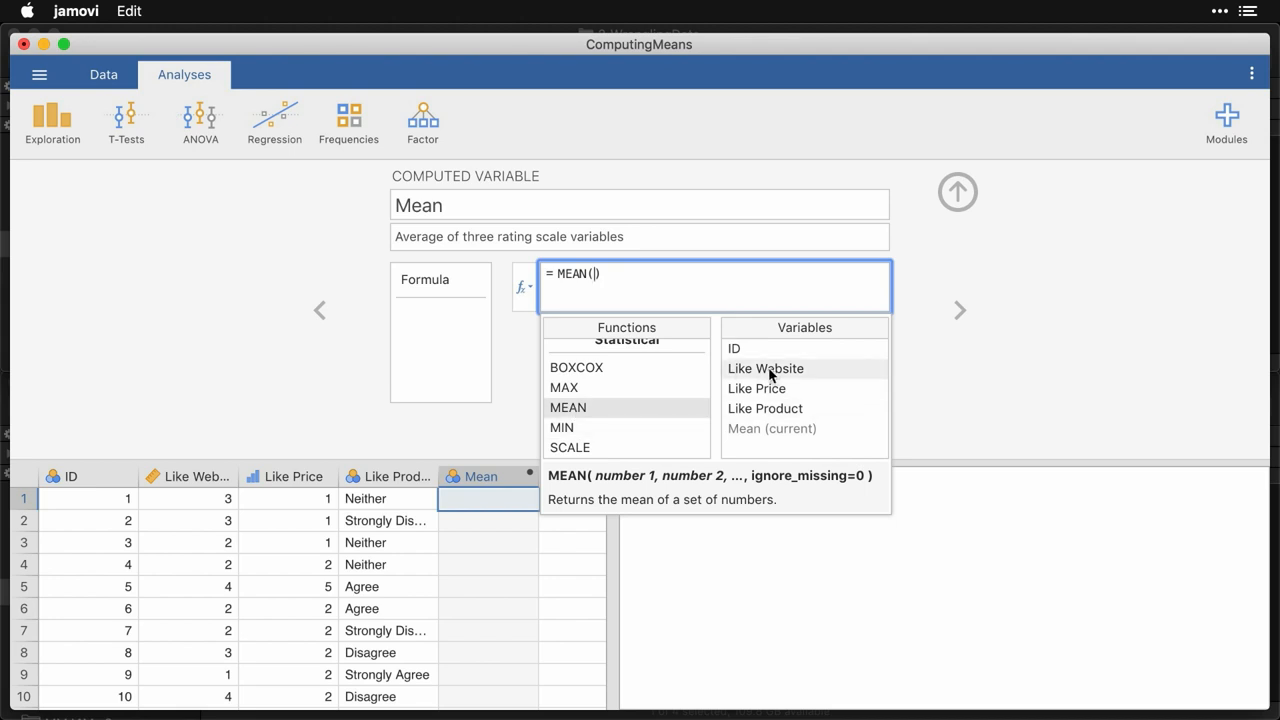
mouse_move(799, 377)
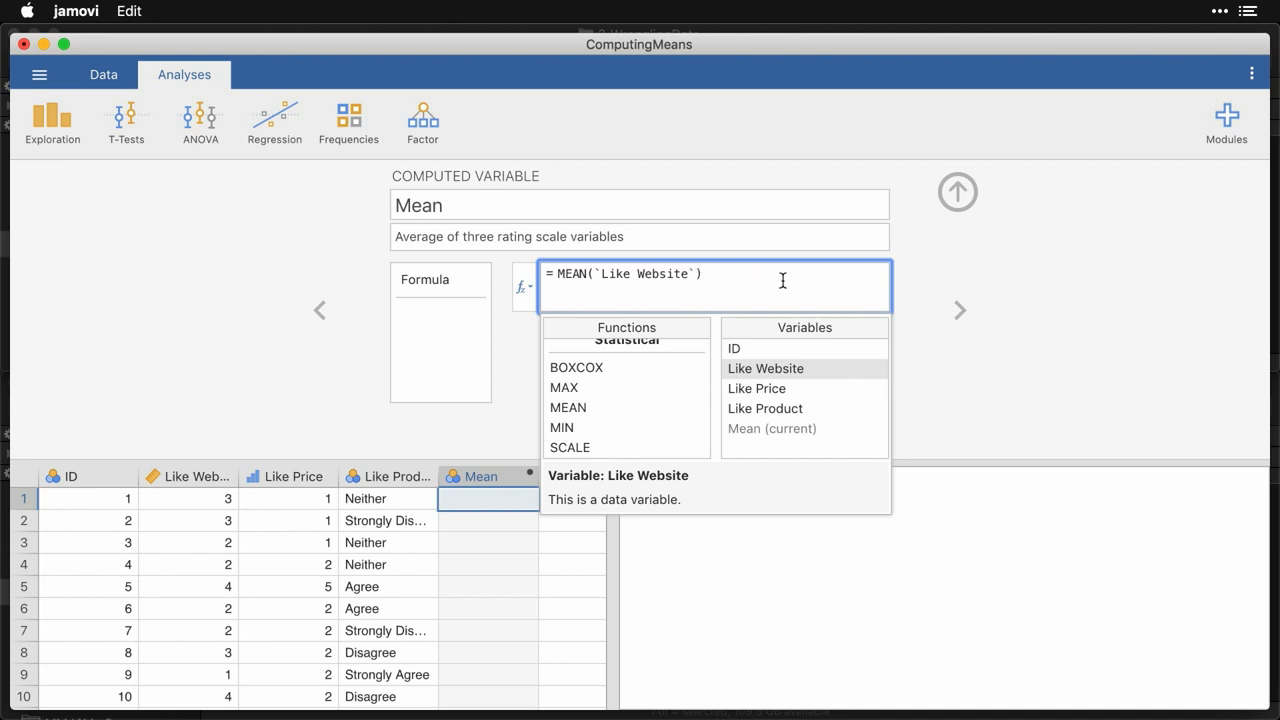
type(",")
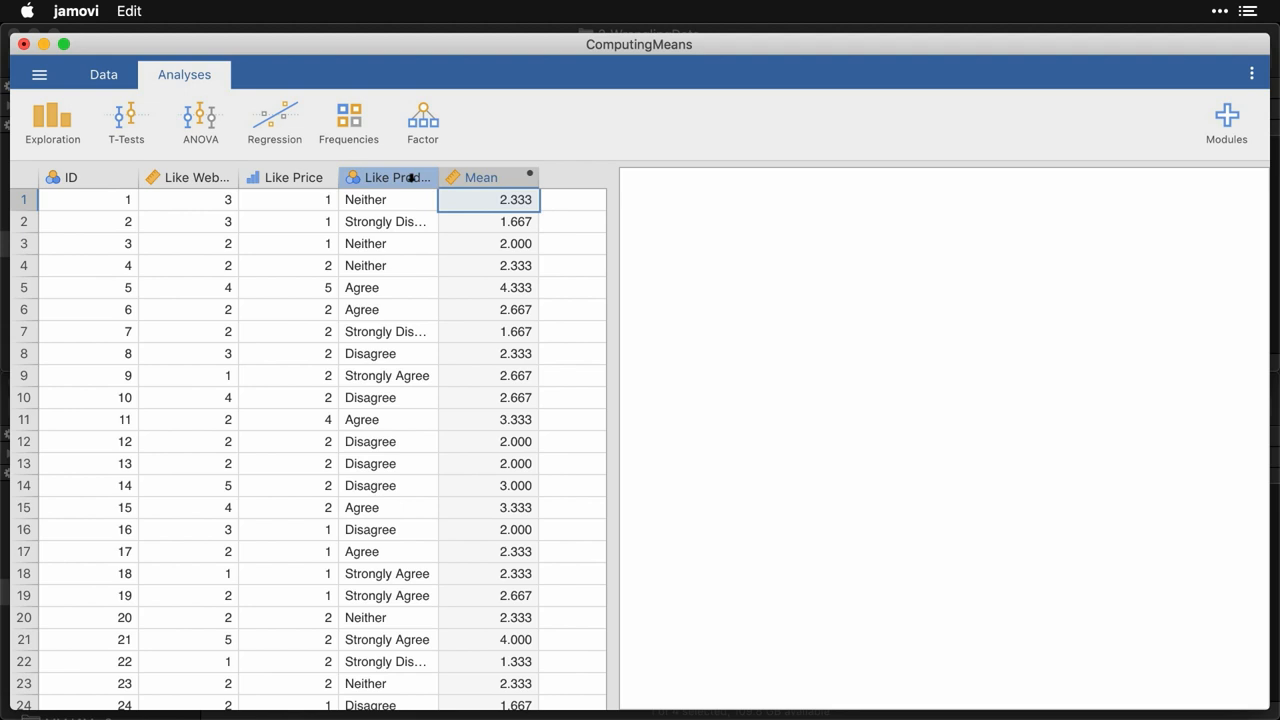
- Select the Like Product column
left_click(395, 177)
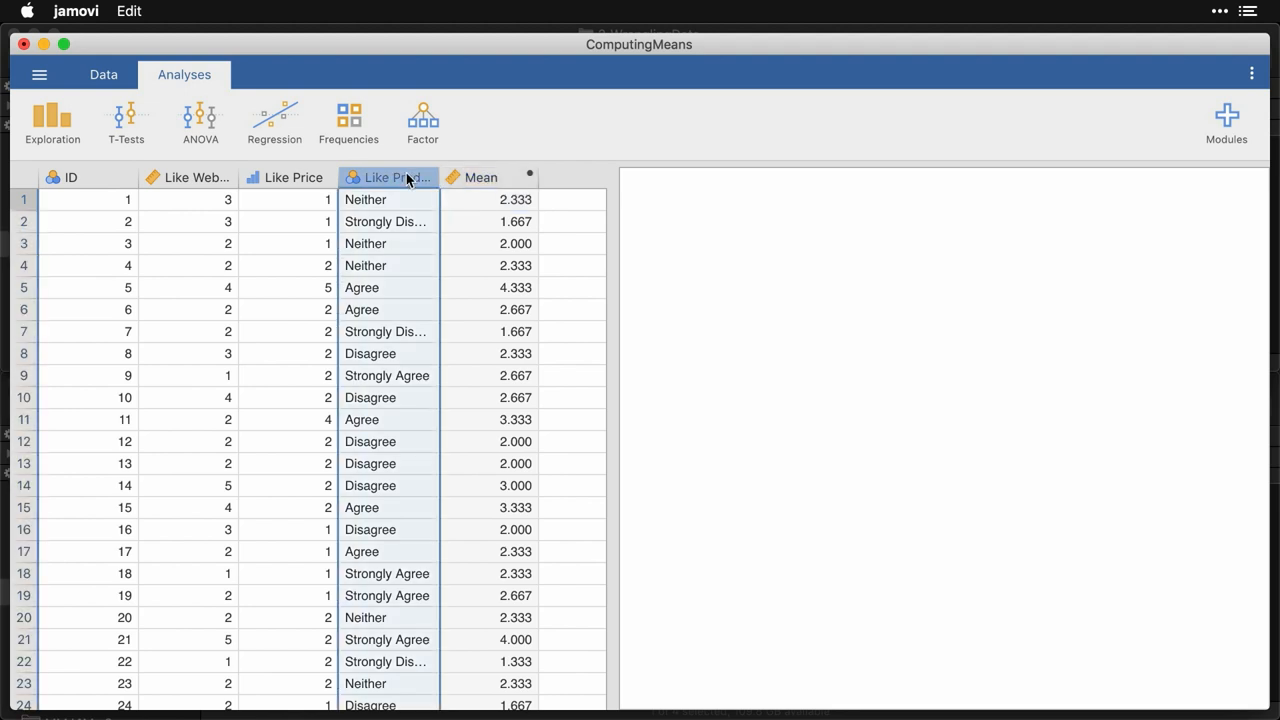
- Set Like Product's data type to Text in its variable setup
double_click(396, 177)
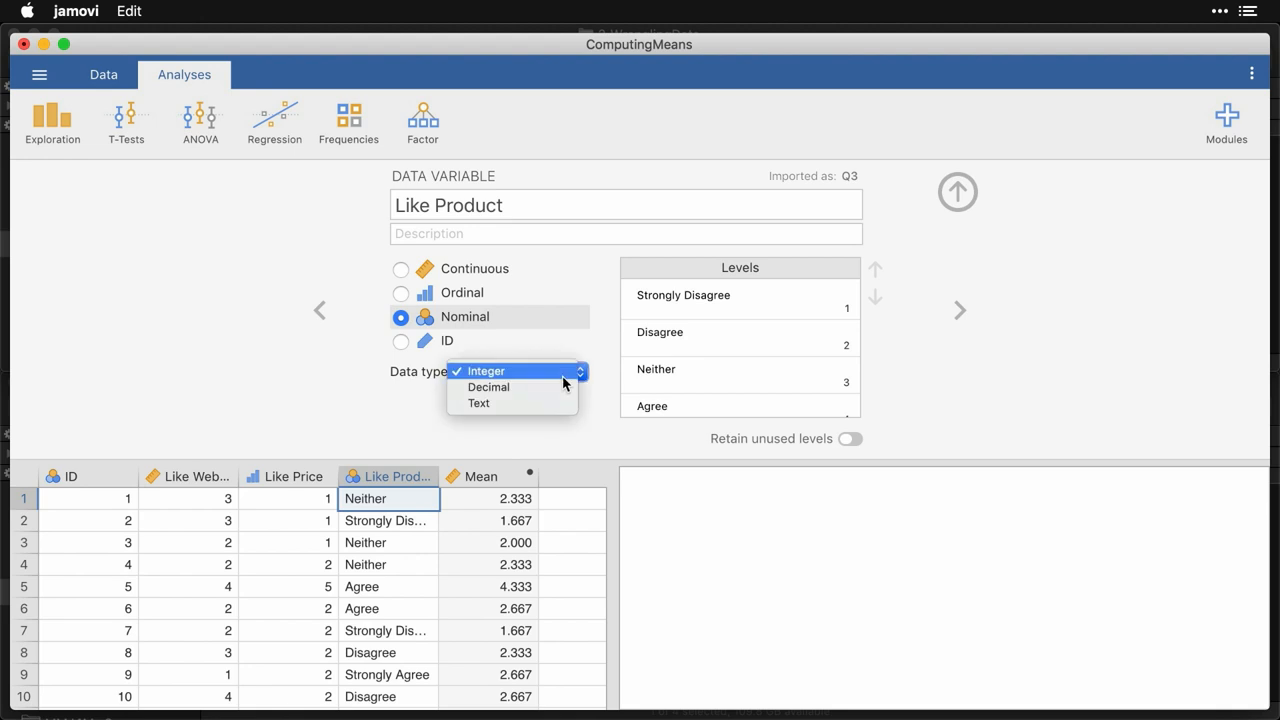
left_click(478, 403)
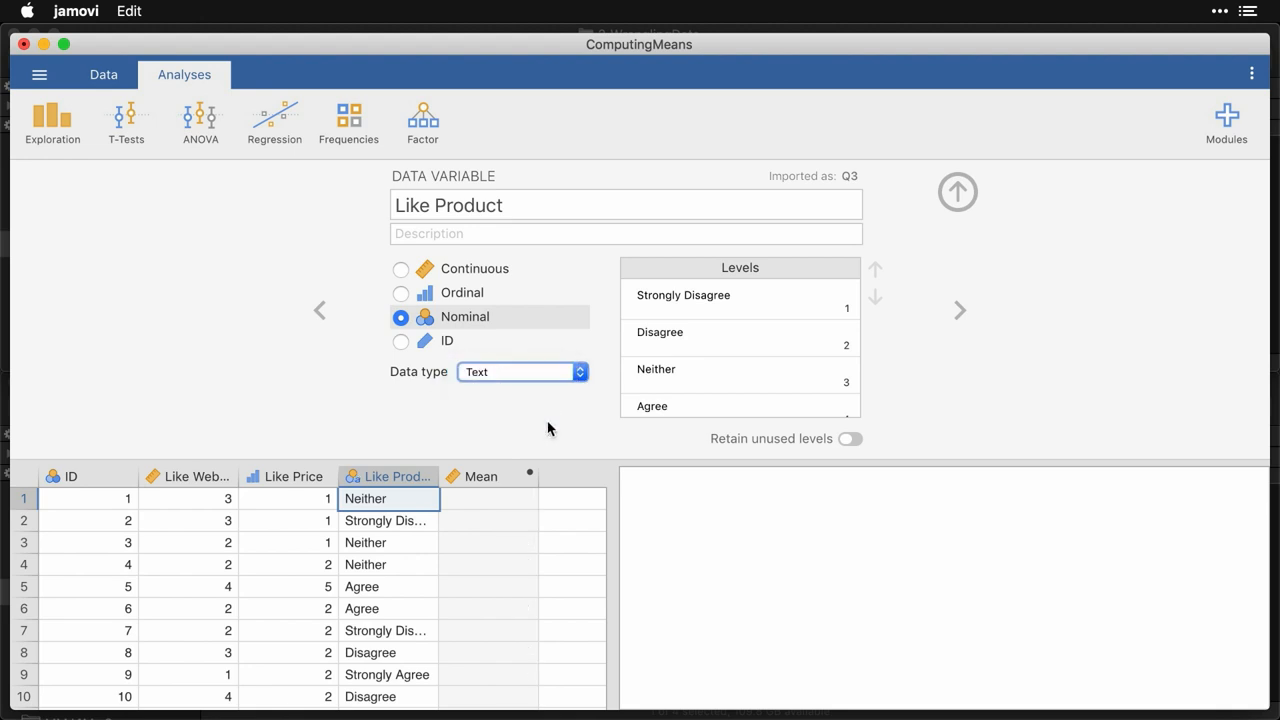
mouse_move(502, 543)
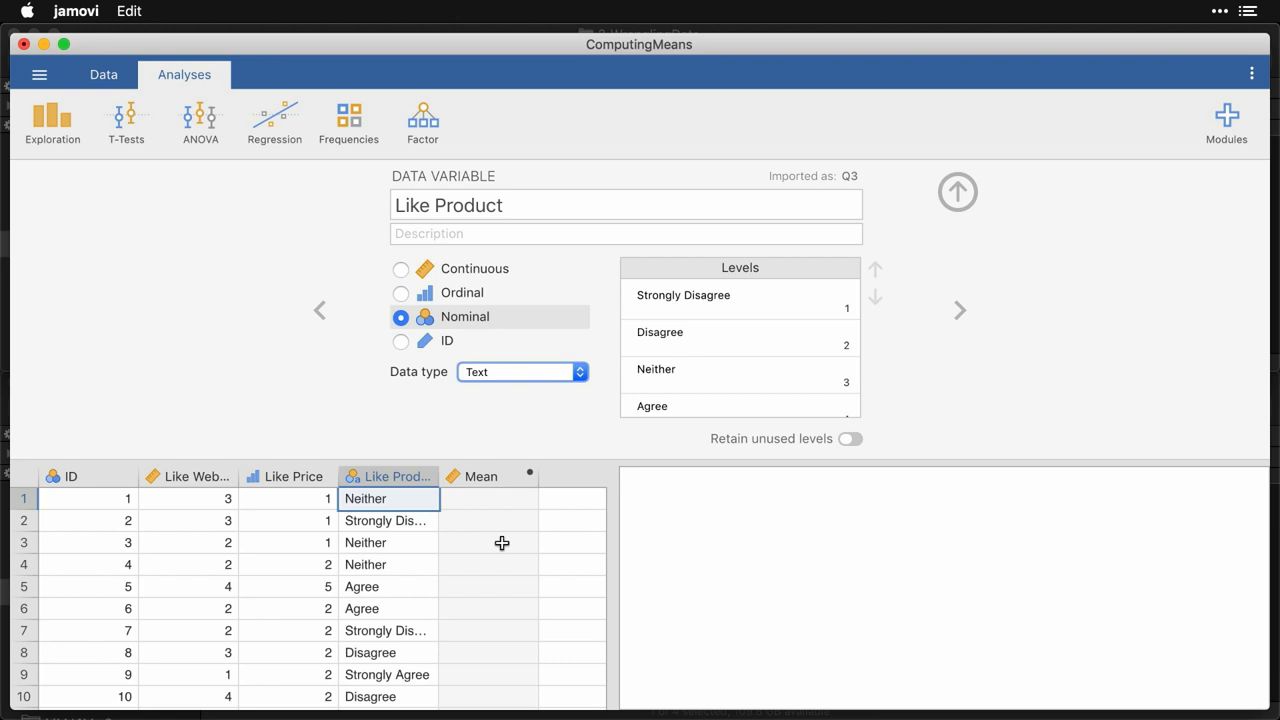
mouse_move(551, 376)
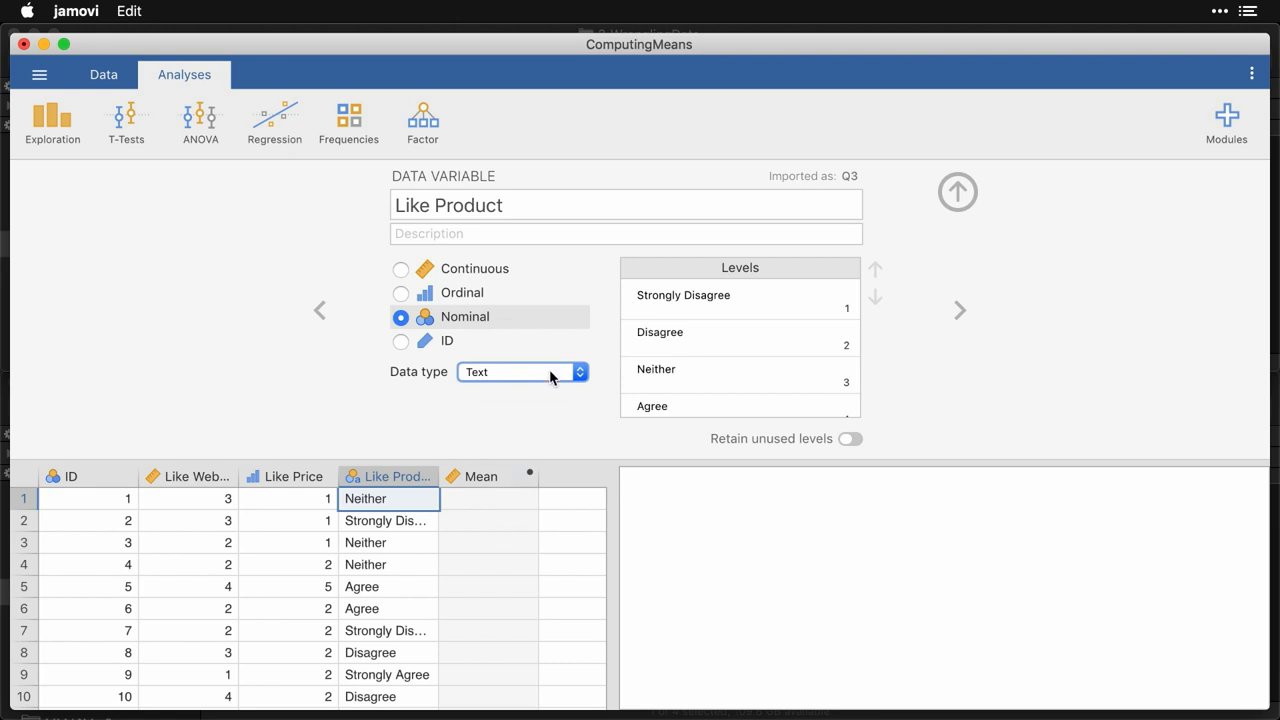